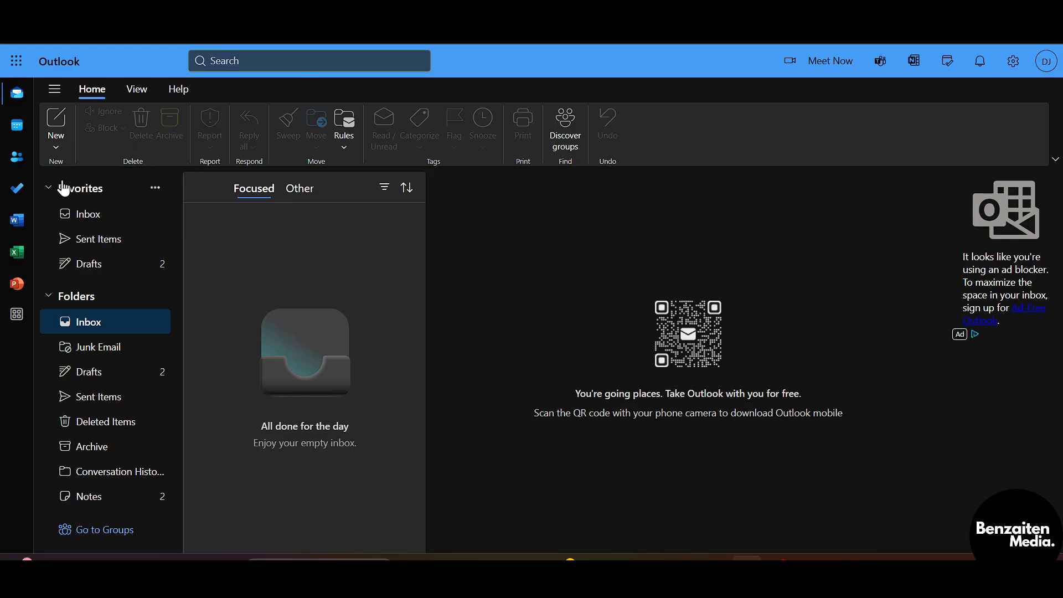
Start a new email and type the misspelled word 'hleeo' in the body
click(55, 124)
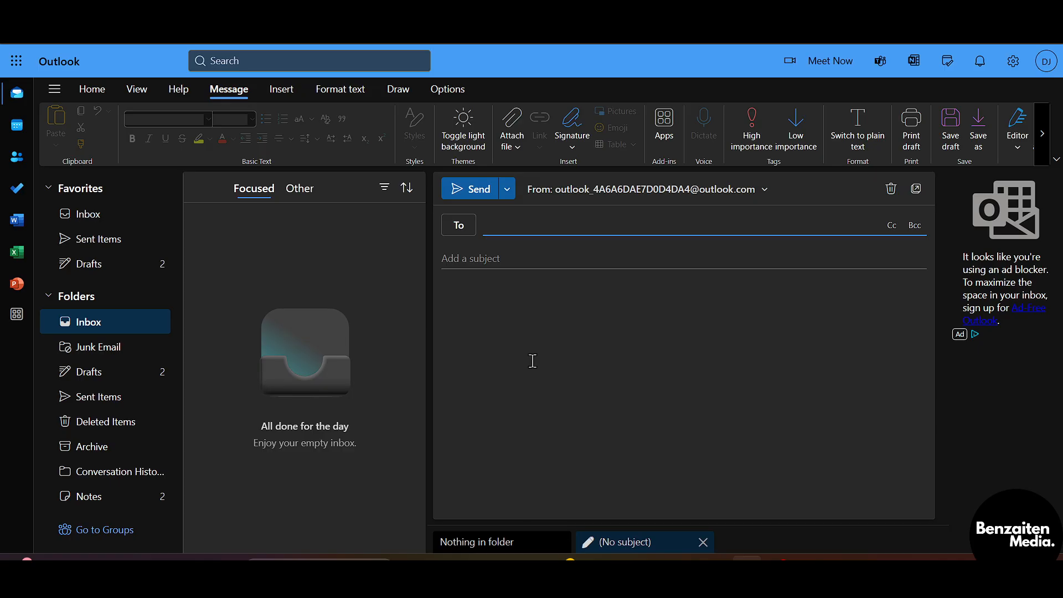
text(h)
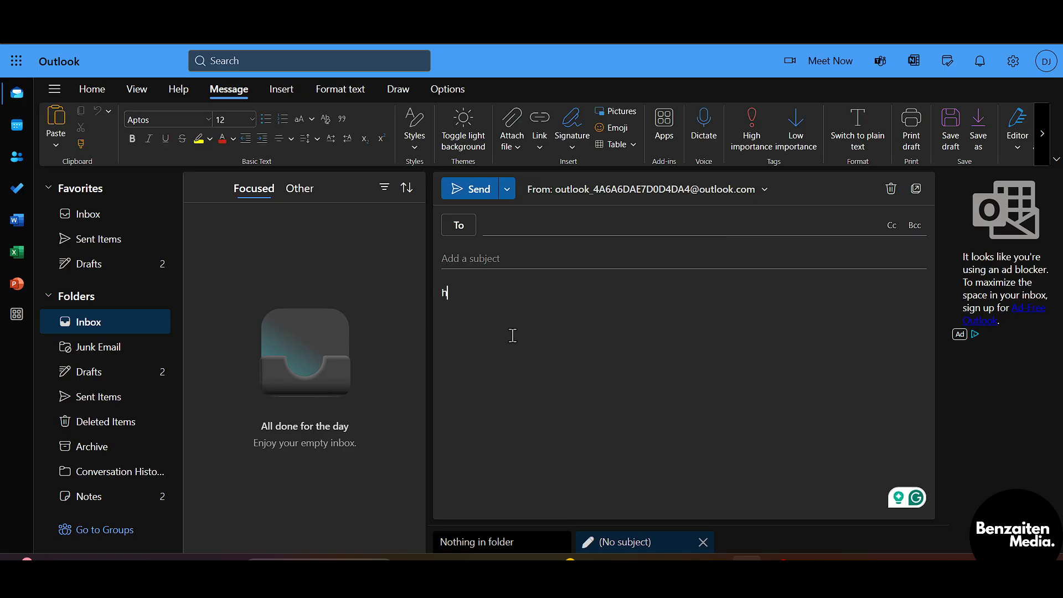
text(leeo)
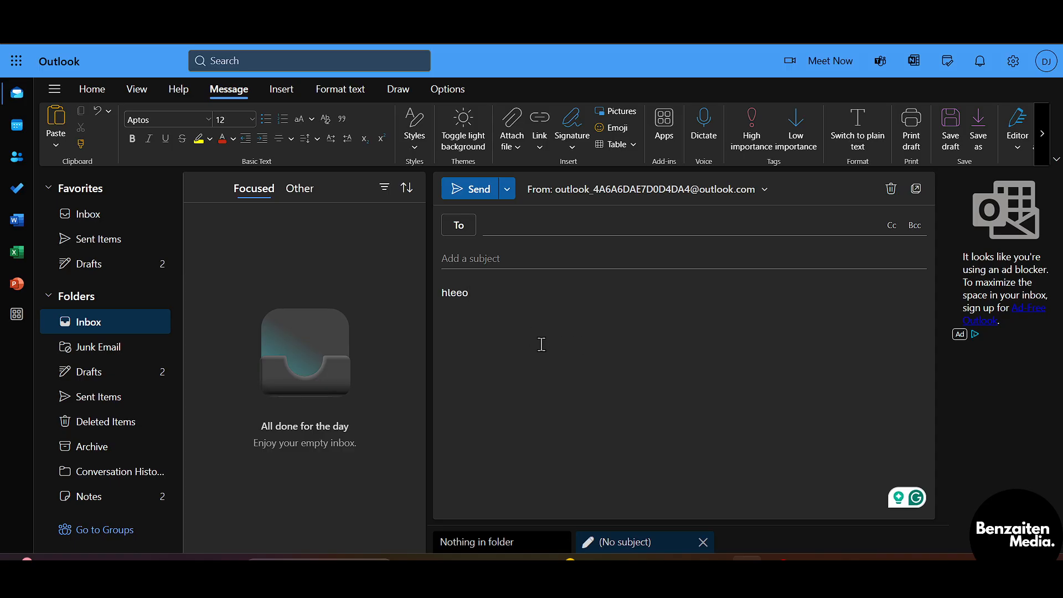
mouse_move(459, 314)
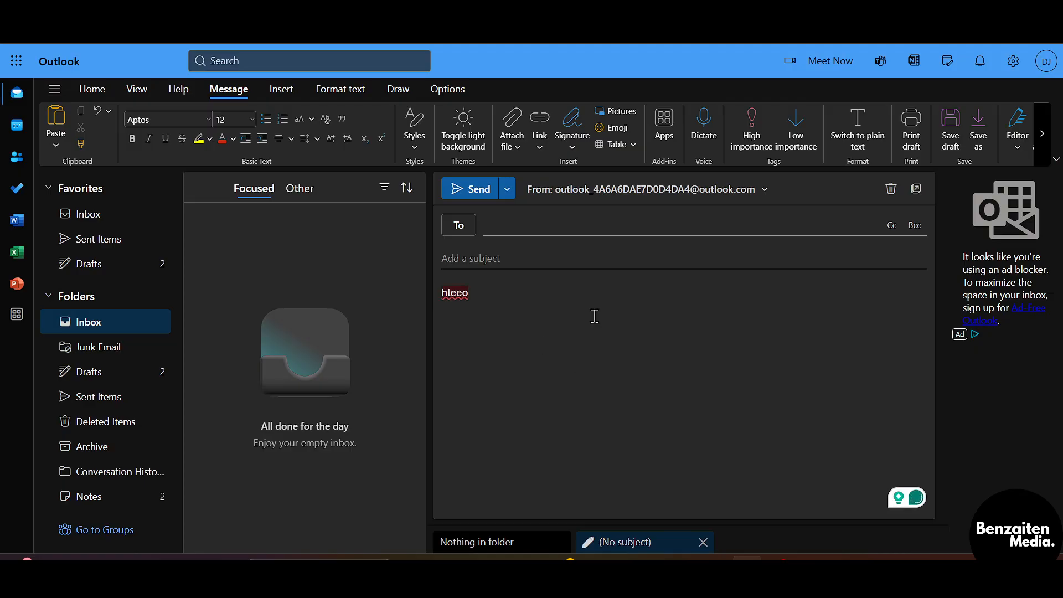
mouse_move(1017, 126)
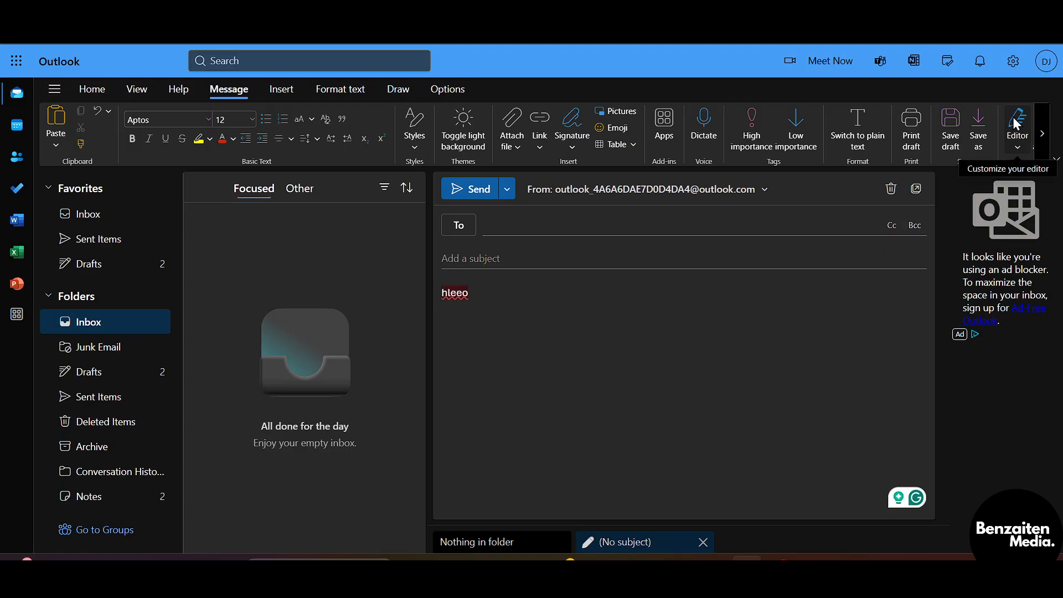
mouse_move(429, 342)
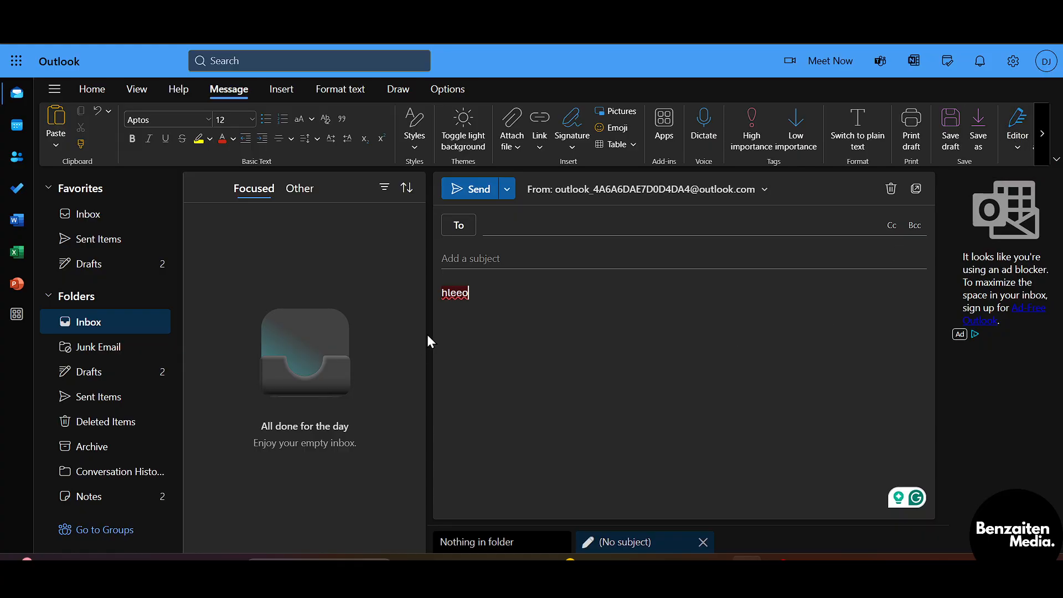
mouse_move(453, 317)
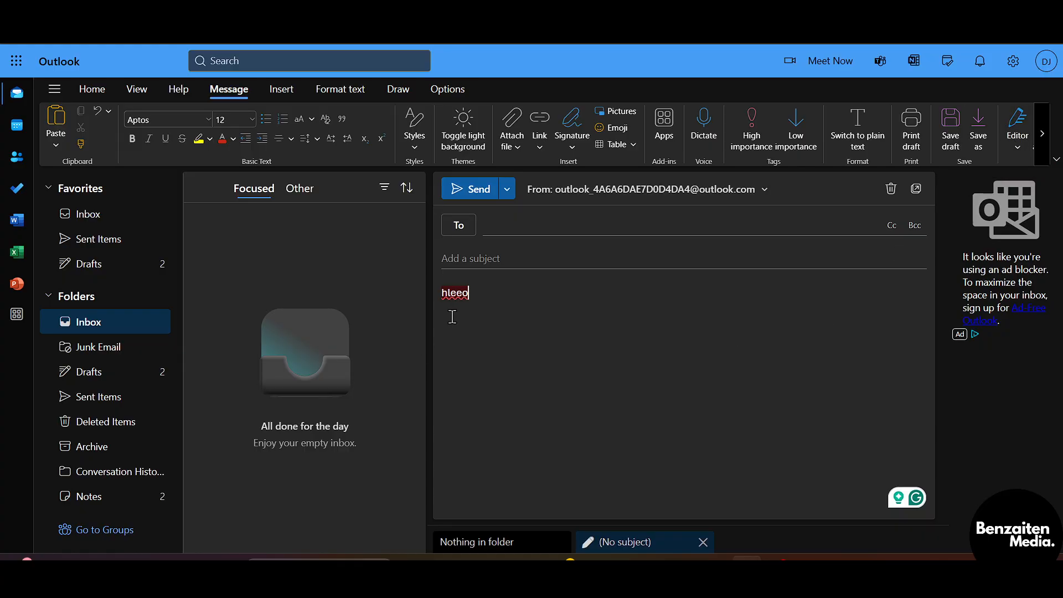
Right-click 'hleeo' to show the suggestions hele, Hlee and hello
right_click(454, 293)
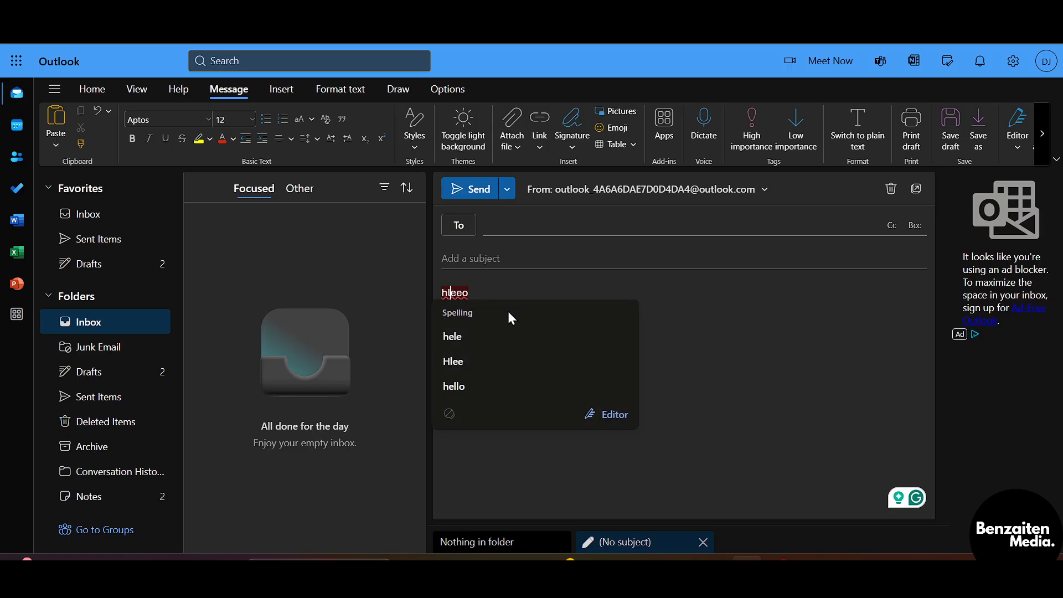
mouse_move(481, 345)
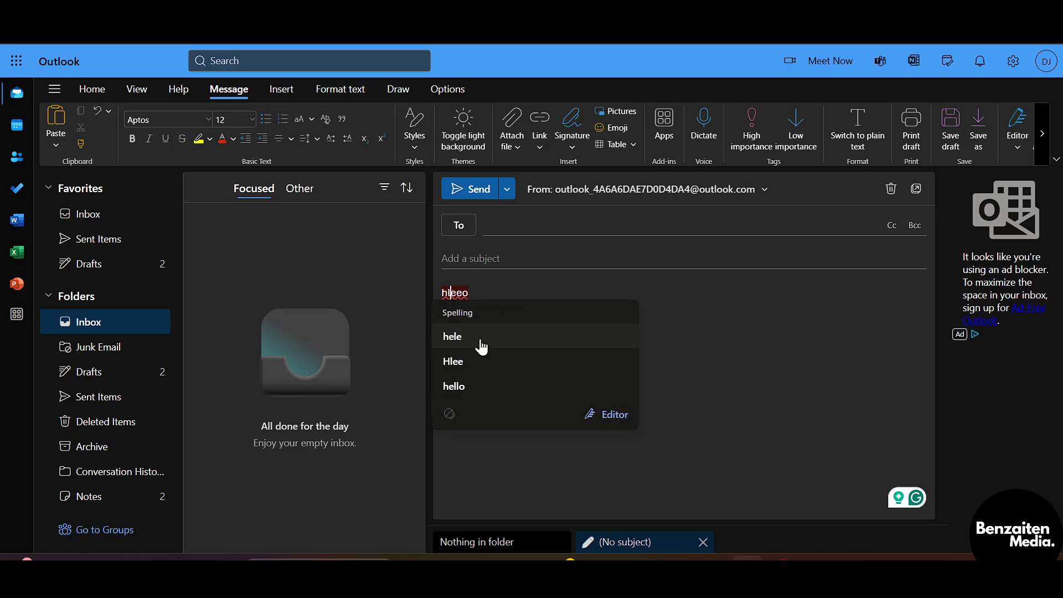
mouse_move(466, 350)
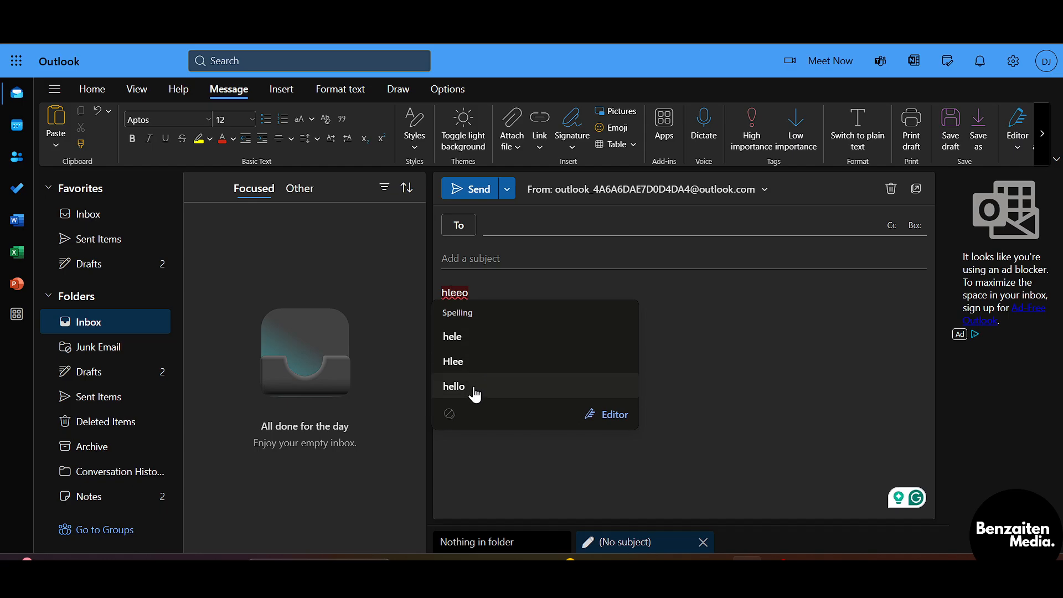
mouse_move(614, 385)
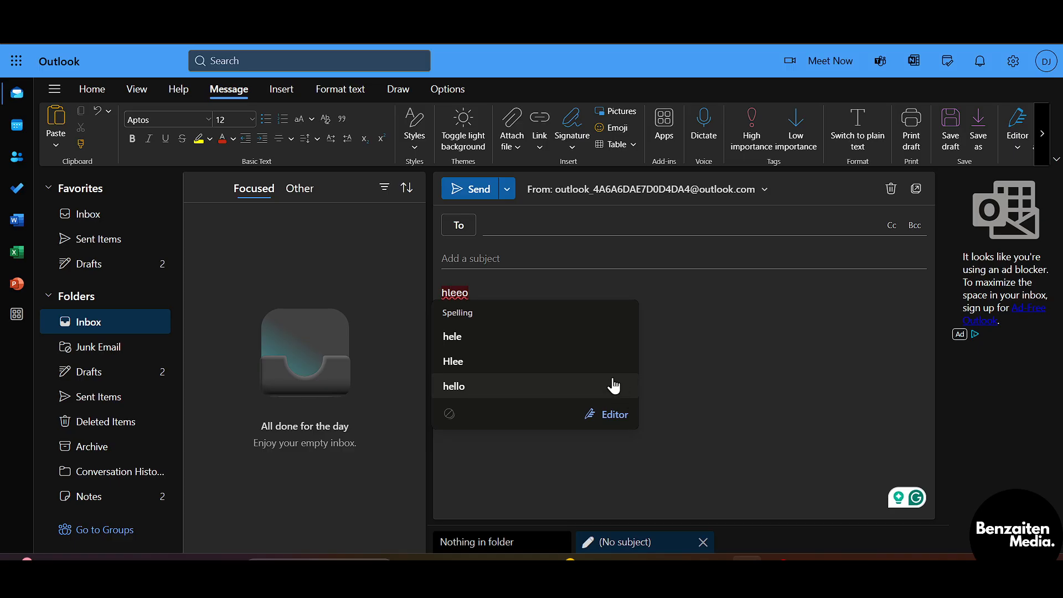
mouse_move(478, 406)
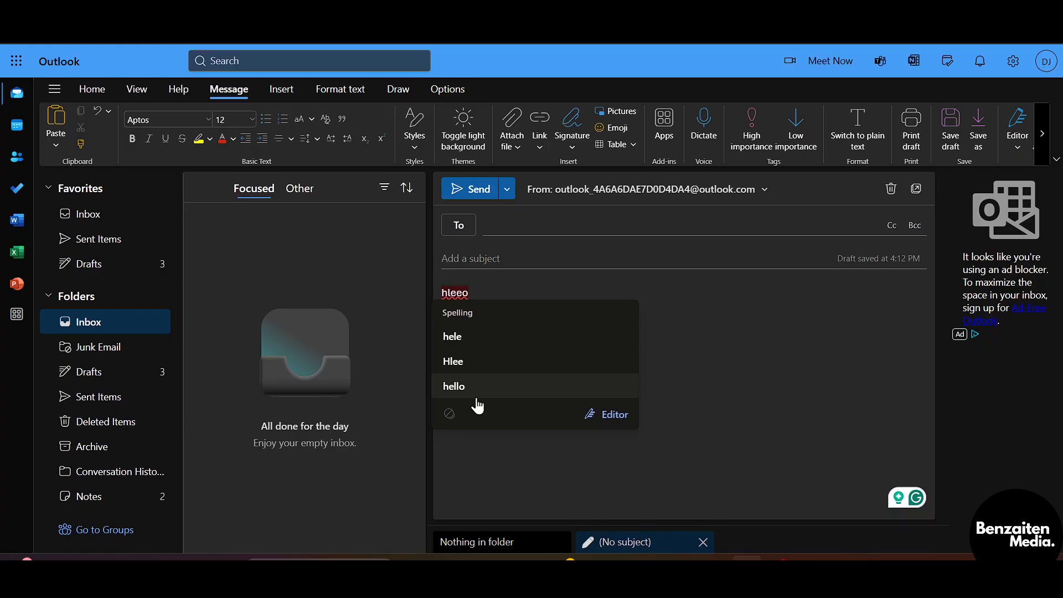
mouse_move(566, 432)
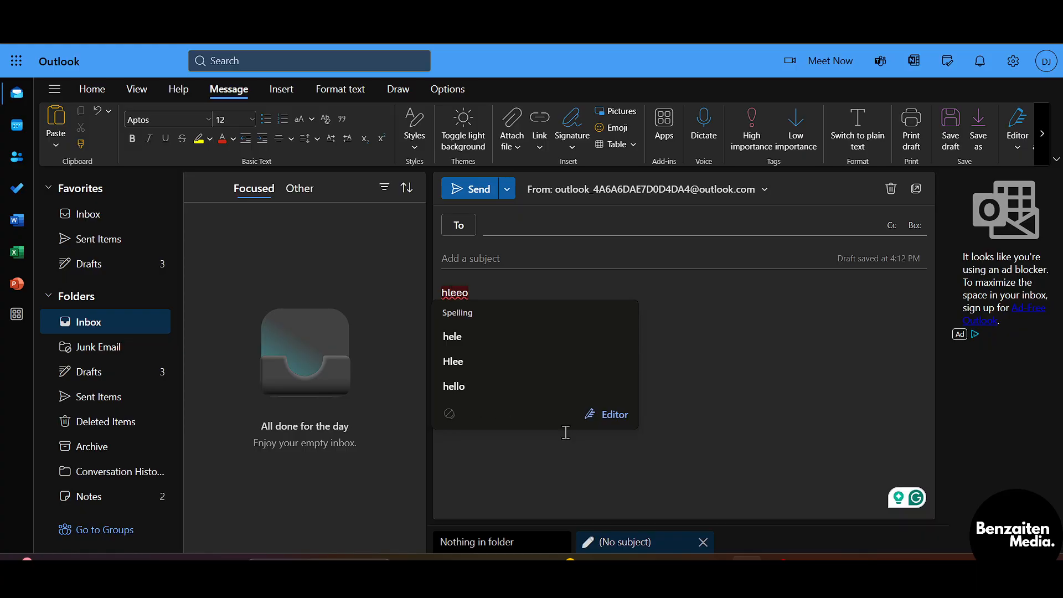
Open the Editor review and change 'hleeo' to 'hello', leaving zero suggestions
click(614, 414)
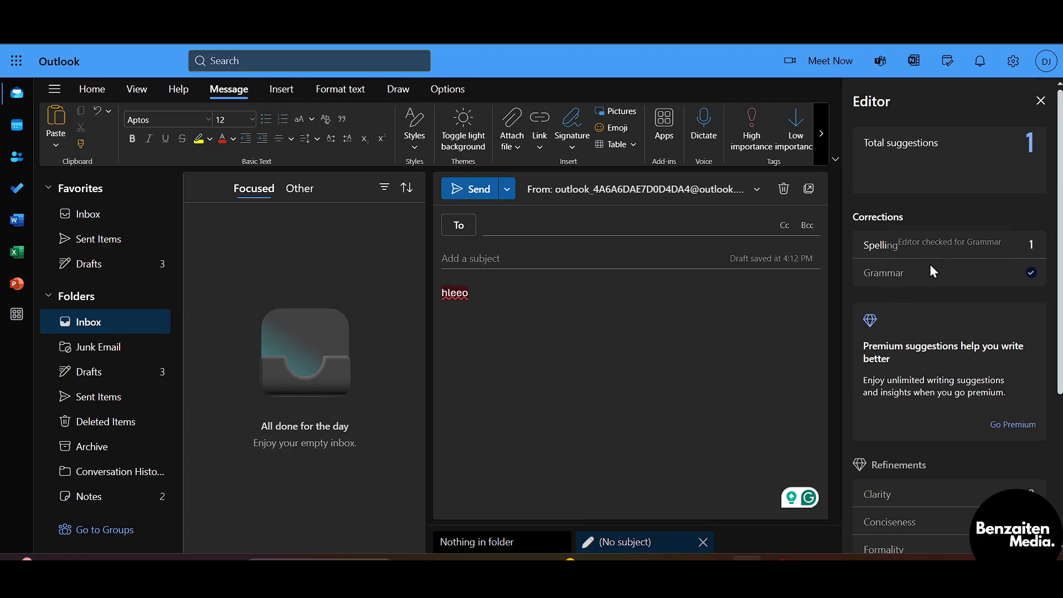
mouse_move(939, 188)
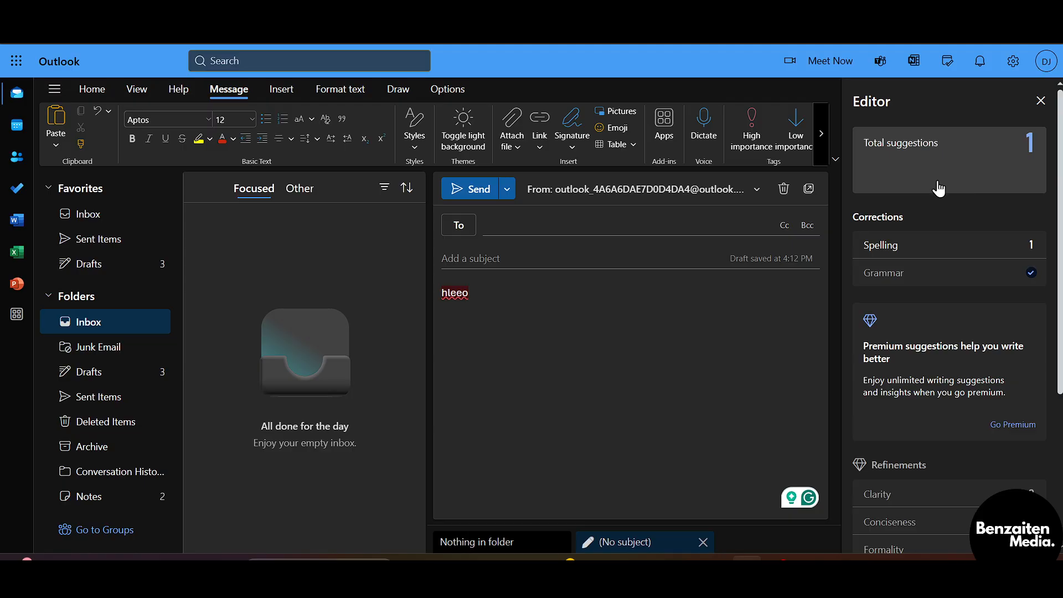
scroll(down, 3)
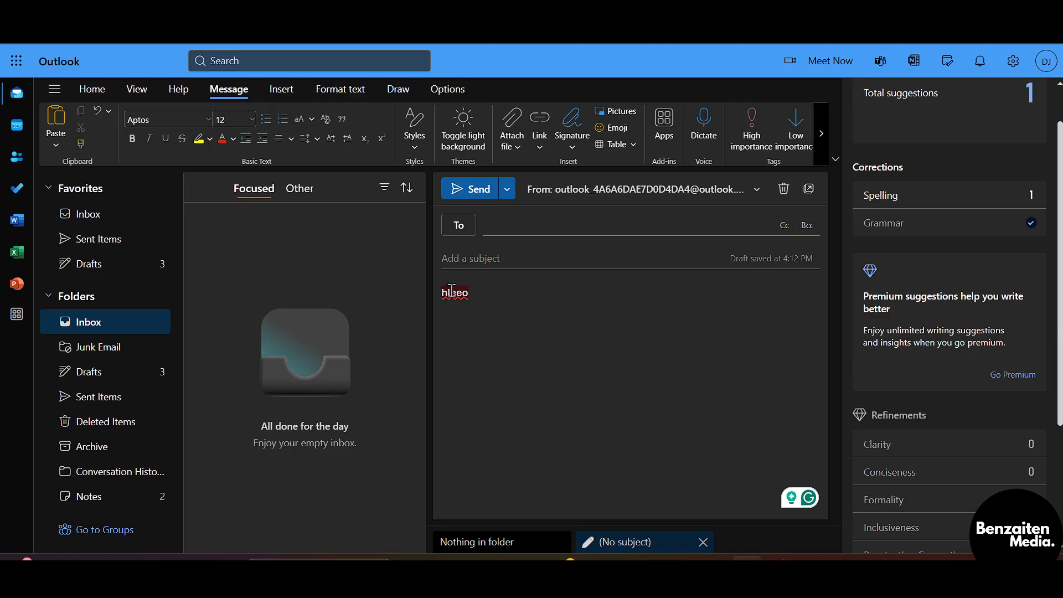
text(hello)
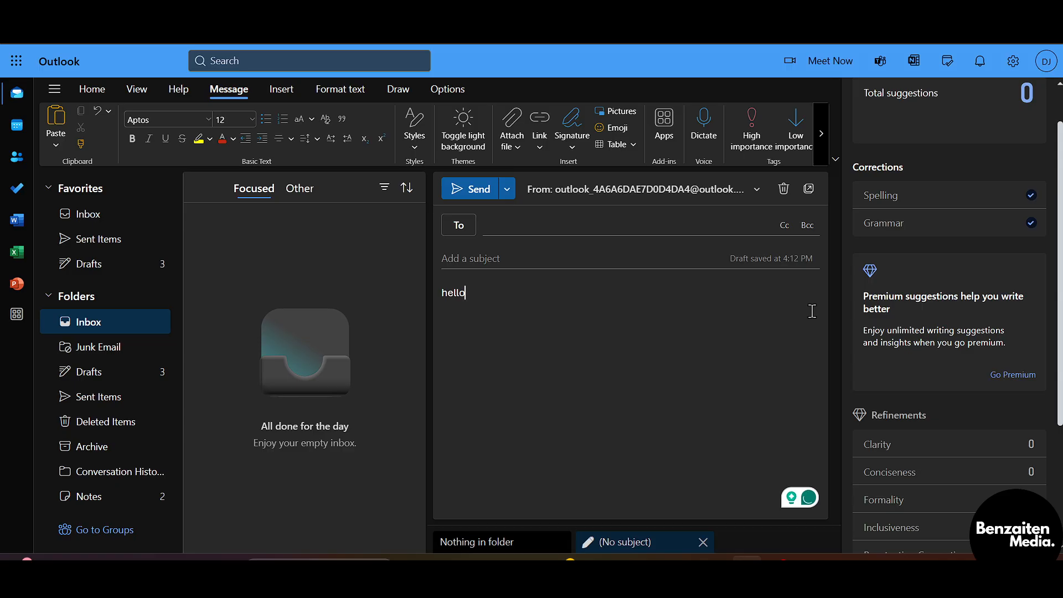
mouse_move(554, 292)
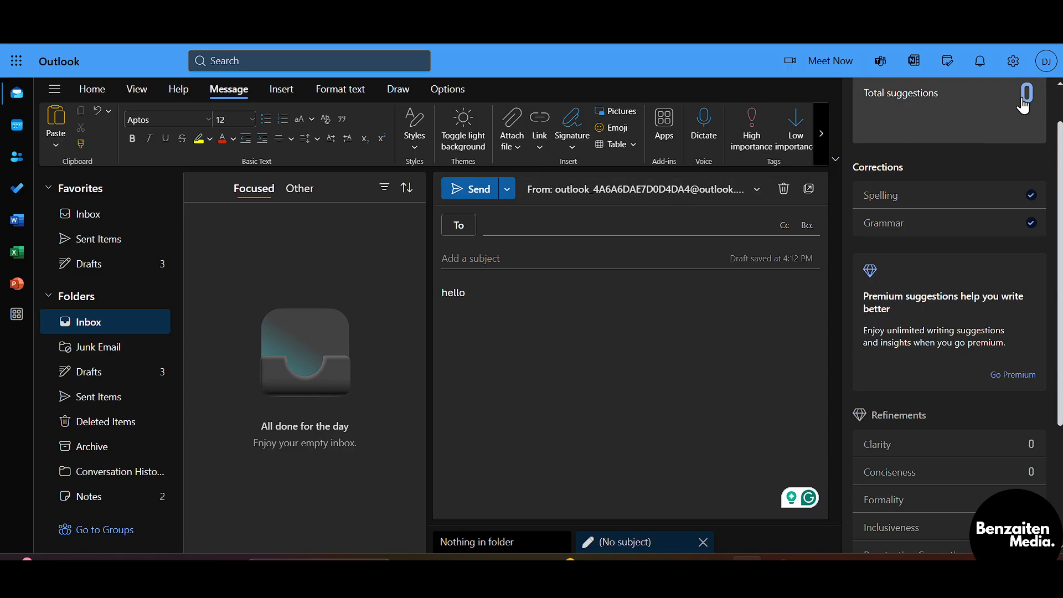
mouse_move(441, 290)
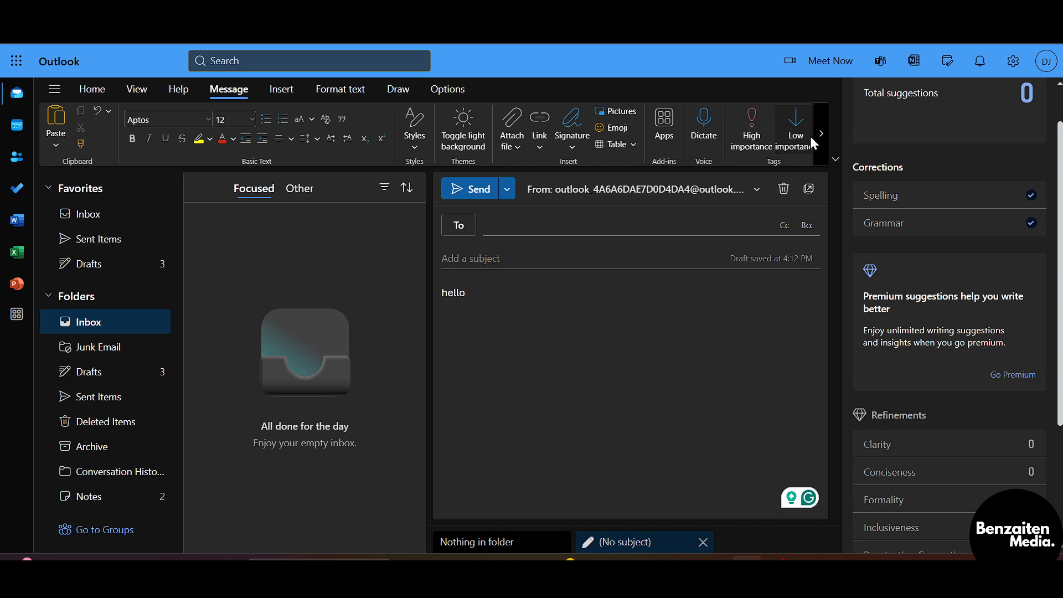
mouse_move(795, 129)
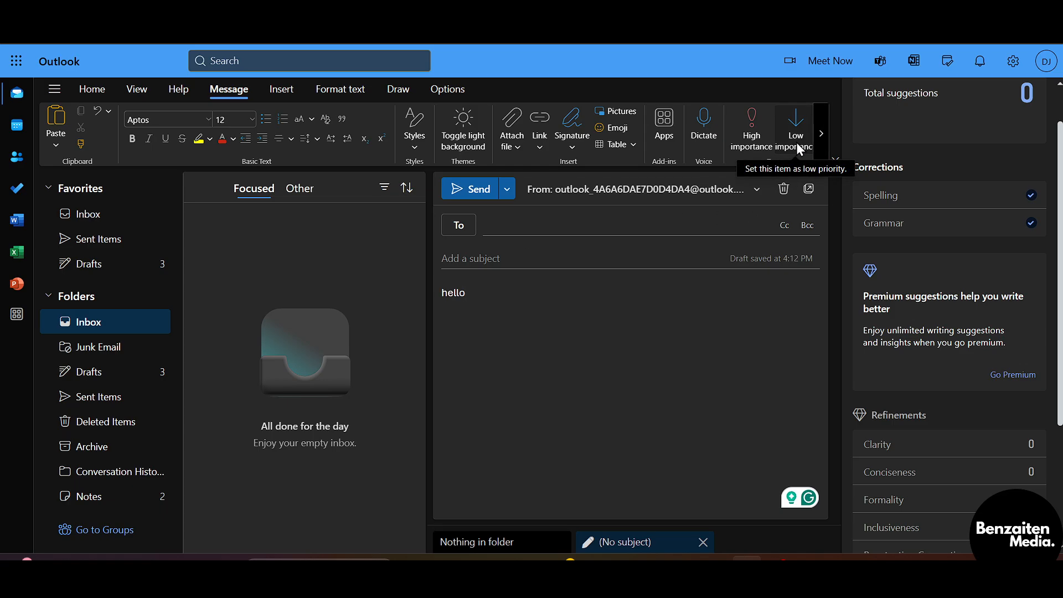
mouse_move(686, 296)
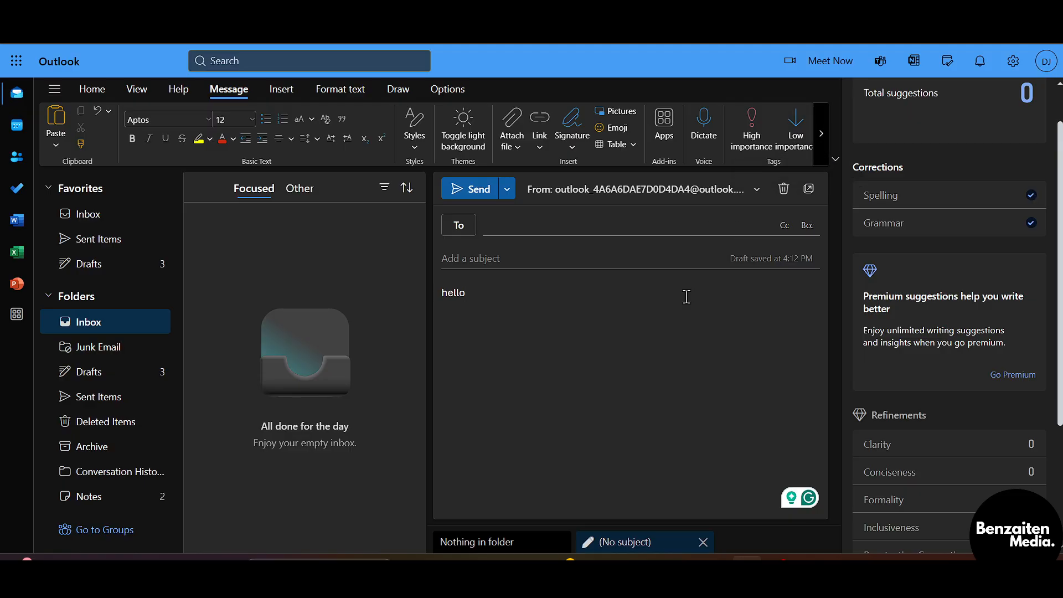